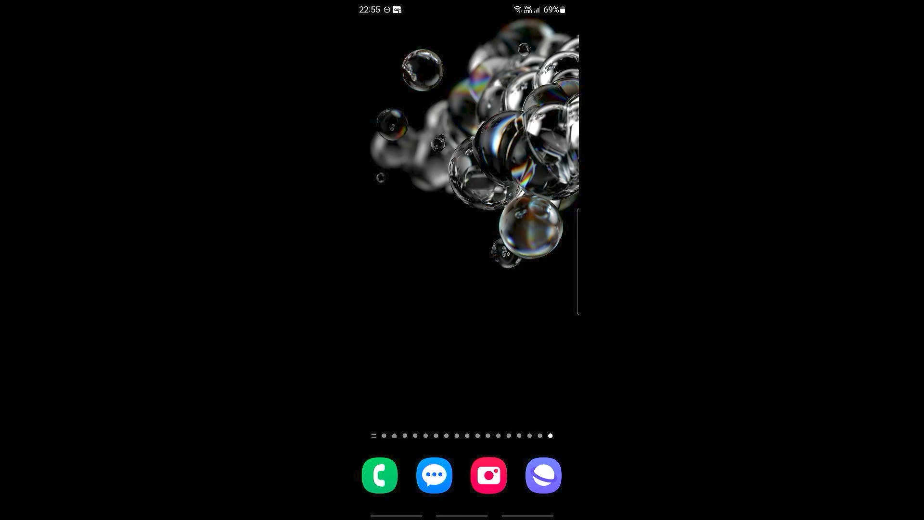
# Launch Samsung Internet to reach the Team Timberwolves server on discord.com.
pyautogui.click(542, 475)
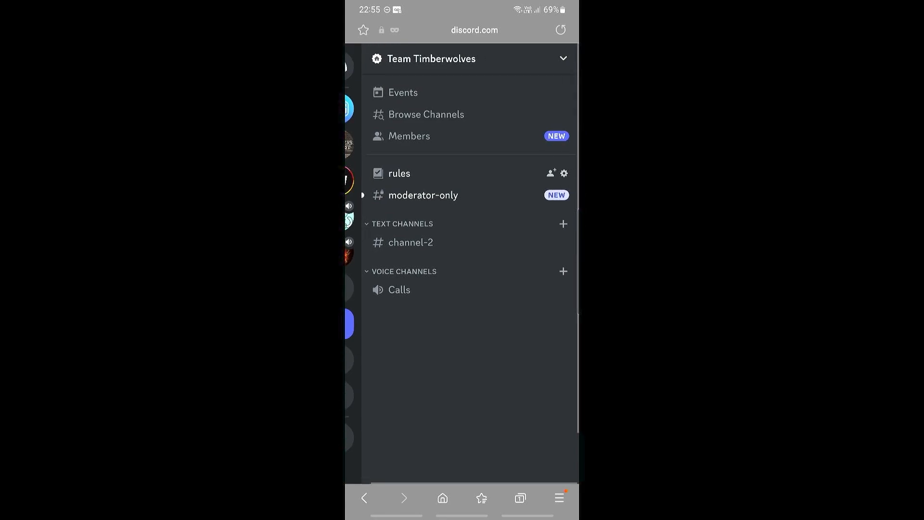
# Choose Server Settings from the Team Timberwolves server dropdown.
pyautogui.click(561, 58)
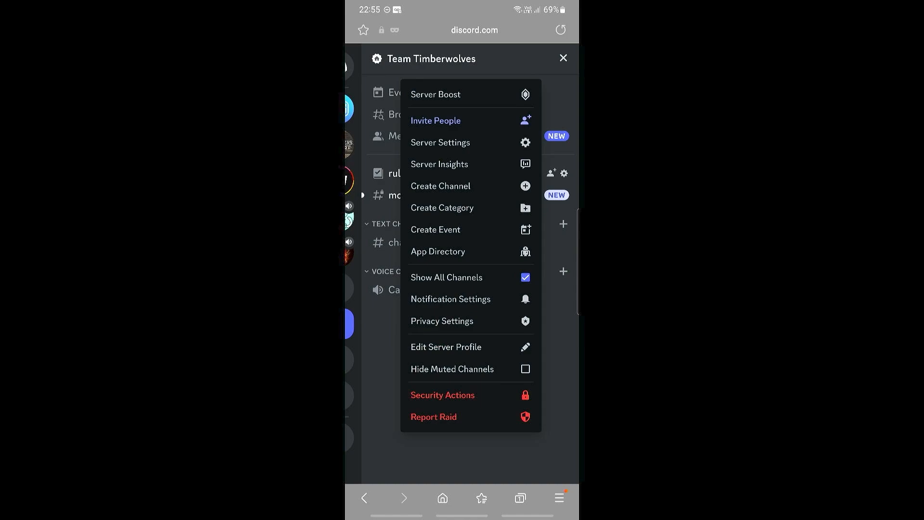
pyautogui.click(440, 142)
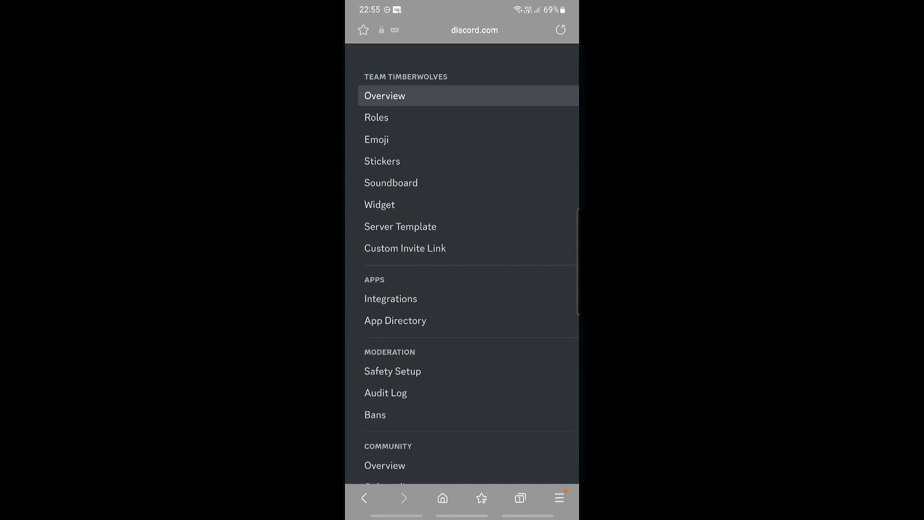
# Go to Soundboard in the server settings and start uploading a new sound.
pyautogui.click(391, 182)
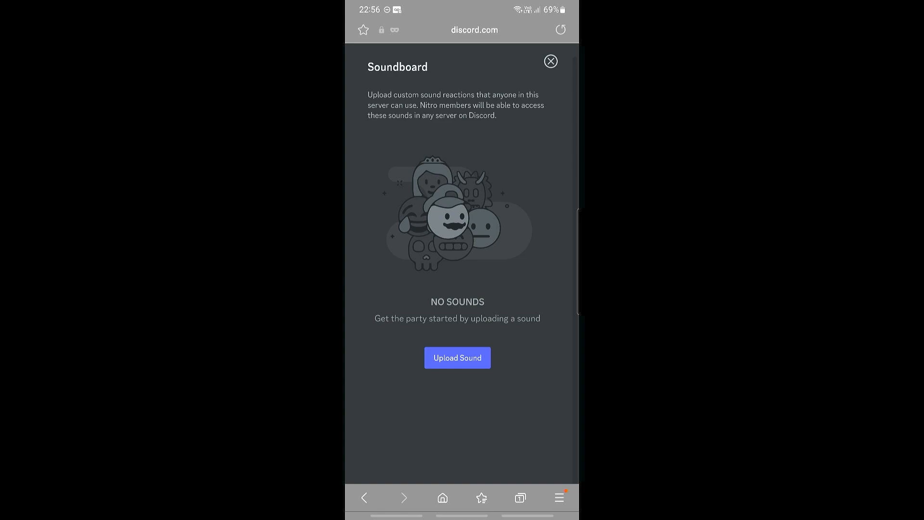
pyautogui.click(457, 357)
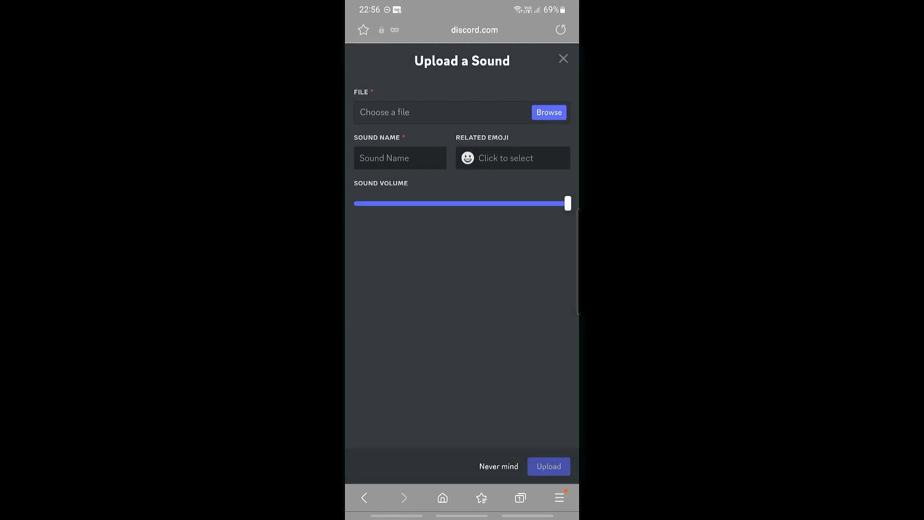